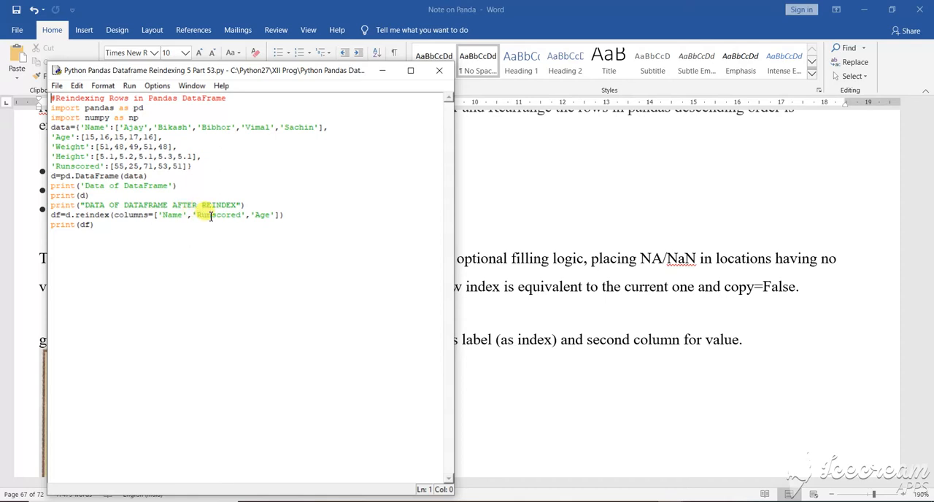
Step: Switch to the Part 54 script that renames rows 0 and 1 to X and Y
{"action": "left_click", "coordinate": [219, 215]}
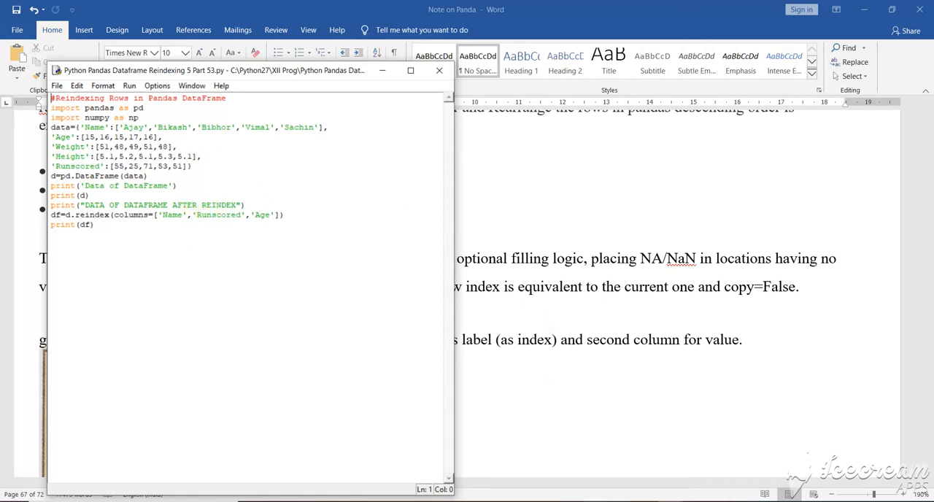
{"action": "mouse_move", "coordinate": [708, 495]}
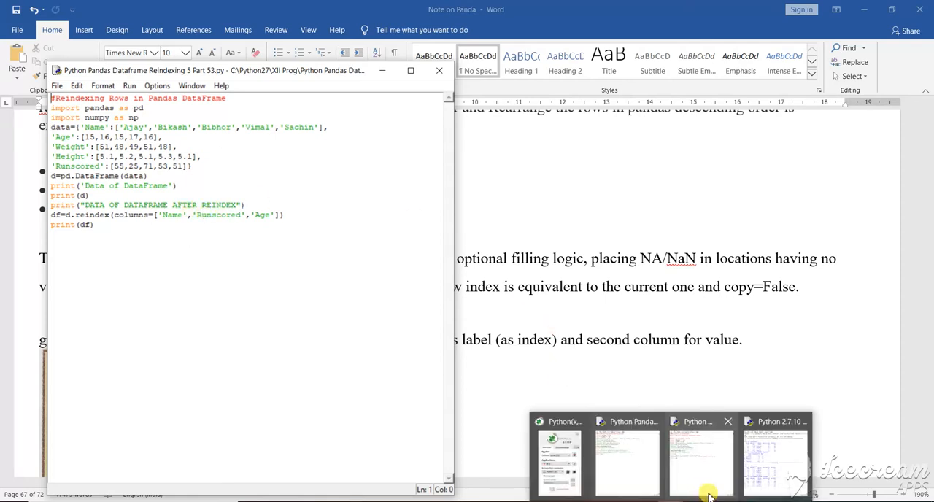
{"action": "left_click", "coordinate": [701, 463]}
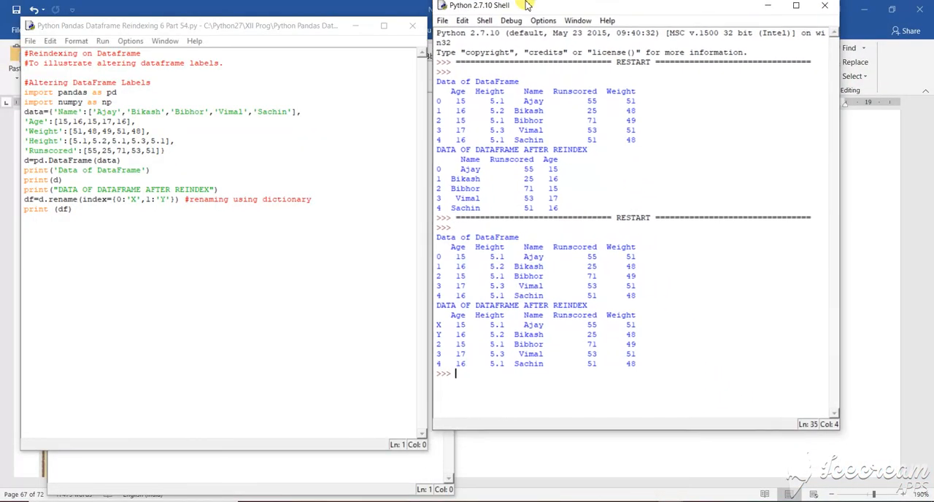
Step: Bring the Part 54 editor with d.rename(index={0:'X',1:'Y'}) to the front
{"action": "left_click", "coordinate": [796, 5]}
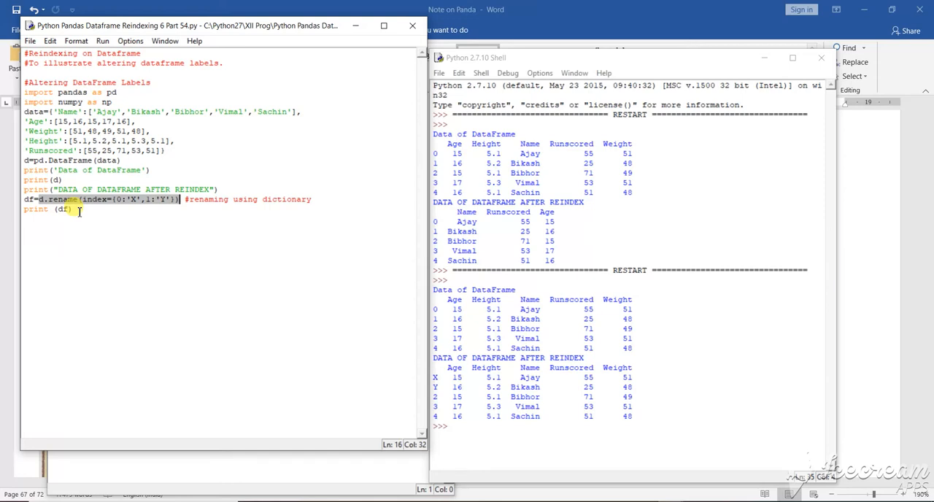
{"action": "mouse_move", "coordinate": [174, 26]}
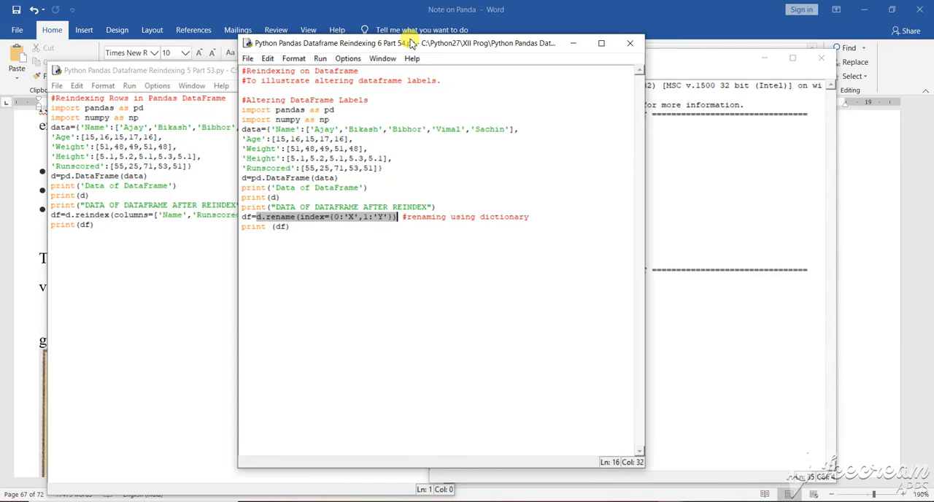
Step: Move the Part 54 script window left so the shell output is fully visible
{"action": "left_click_drag", "start_coordinate": [412, 43], "coordinate": [467, 39]}
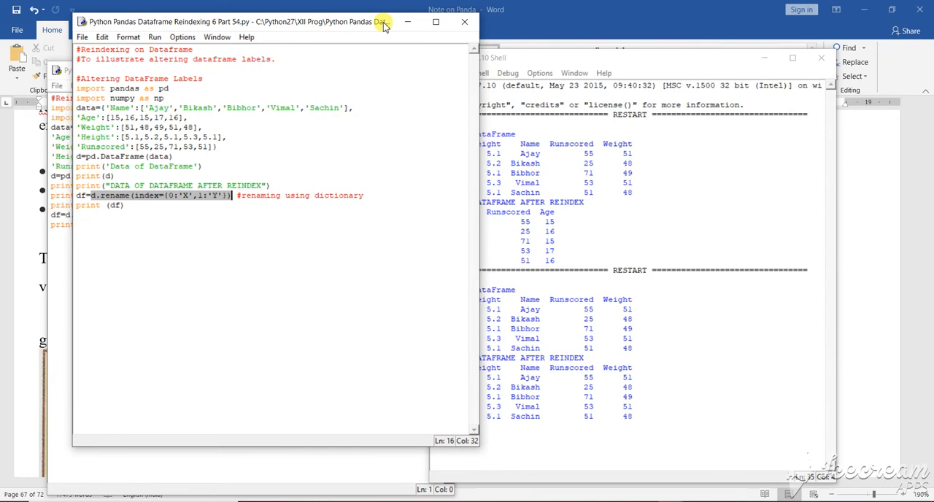
{"action": "left_click", "coordinate": [436, 21]}
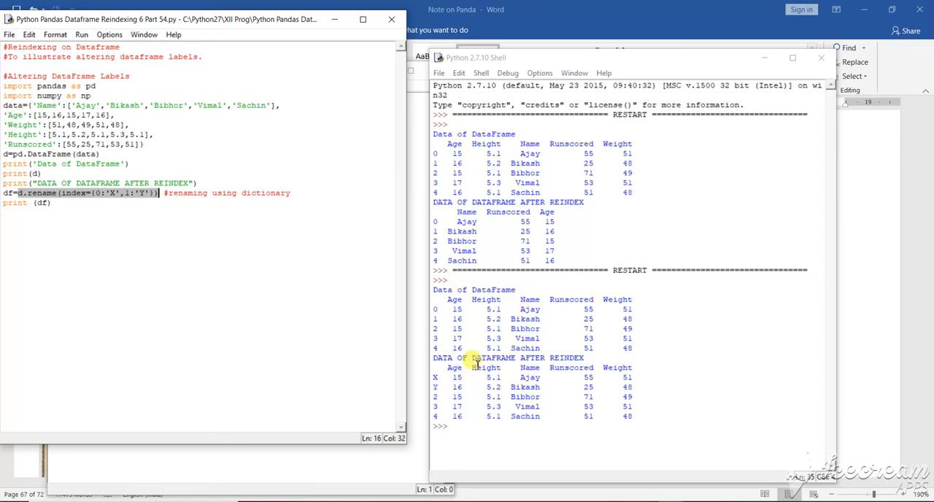
{"action": "mouse_move", "coordinate": [473, 366]}
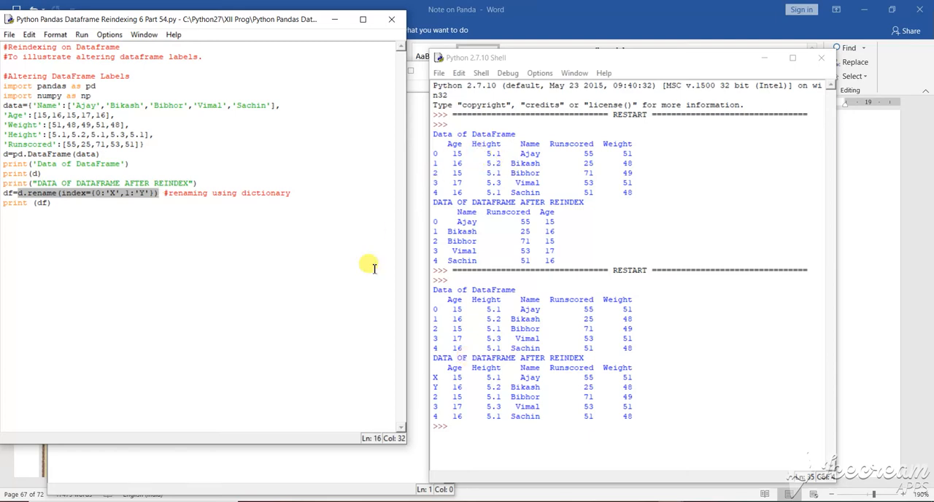
{"action": "mouse_move", "coordinate": [418, 207]}
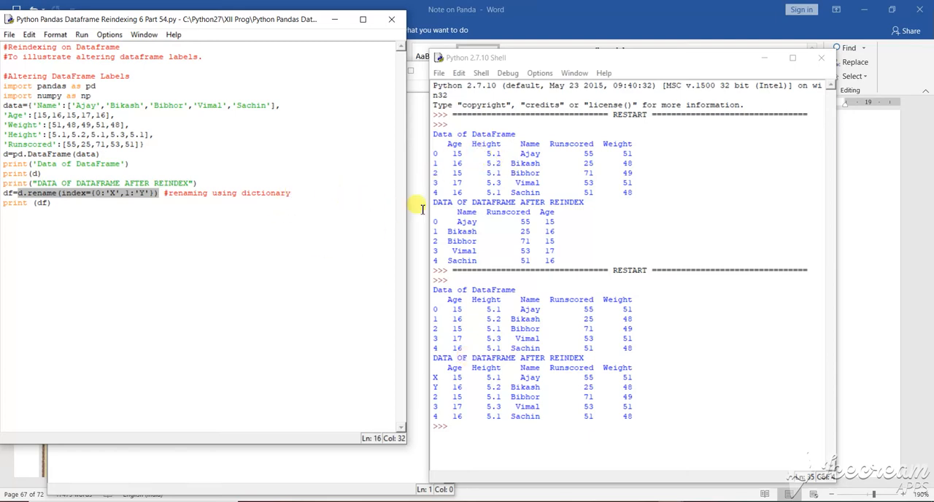
{"action": "mouse_move", "coordinate": [431, 216]}
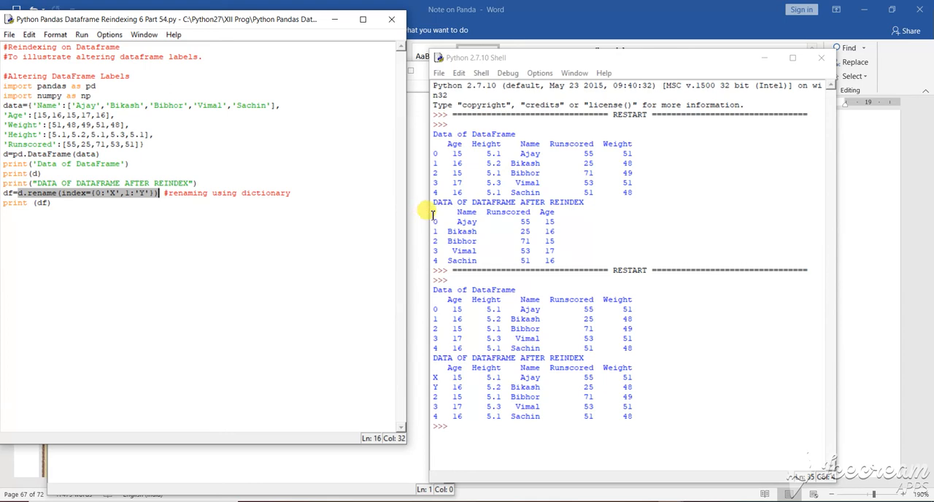
{"action": "mouse_move", "coordinate": [431, 377]}
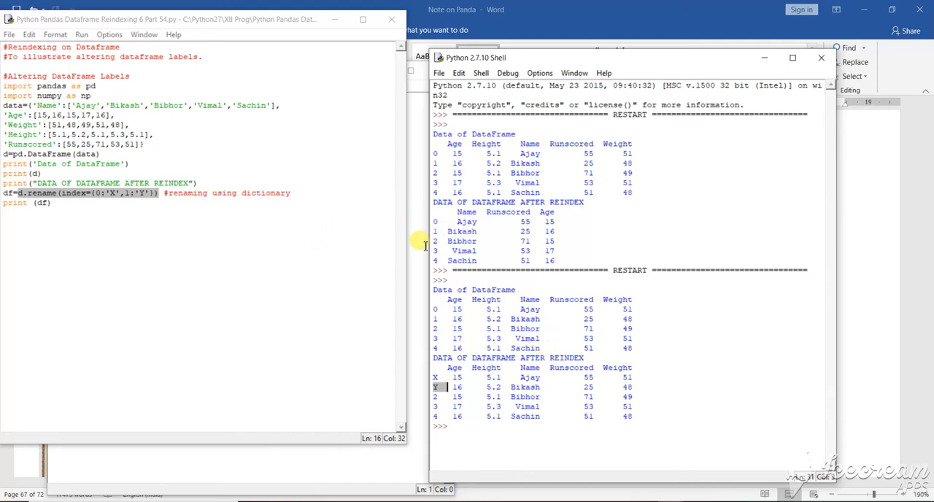
{"action": "mouse_move", "coordinate": [475, 314]}
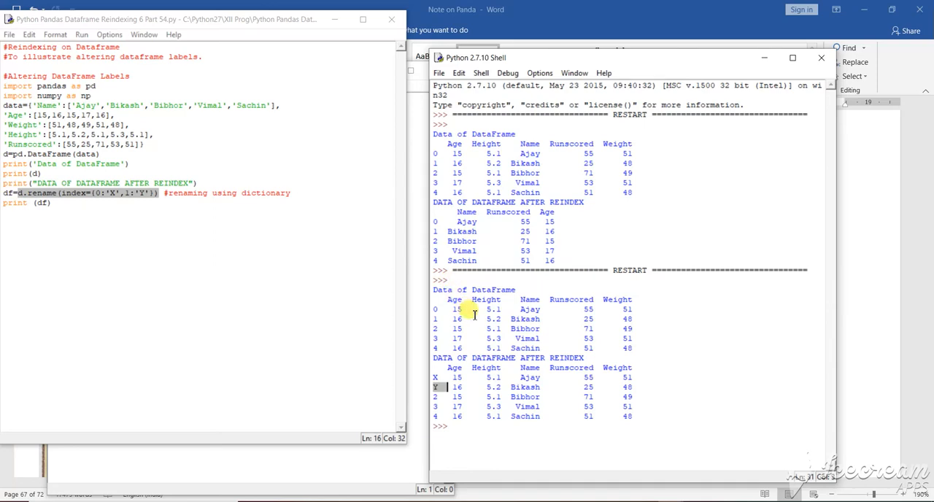
{"action": "mouse_move", "coordinate": [482, 309]}
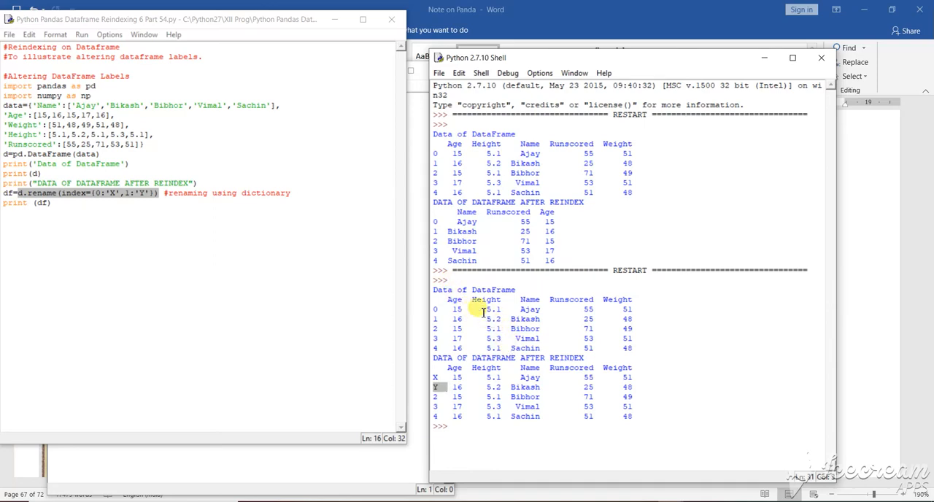
{"action": "mouse_move", "coordinate": [737, 6]}
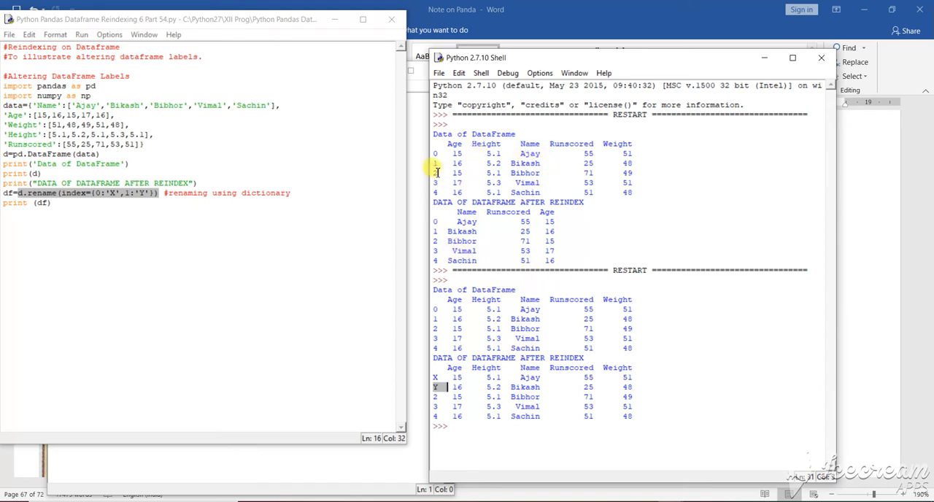
{"action": "mouse_move", "coordinate": [511, 173]}
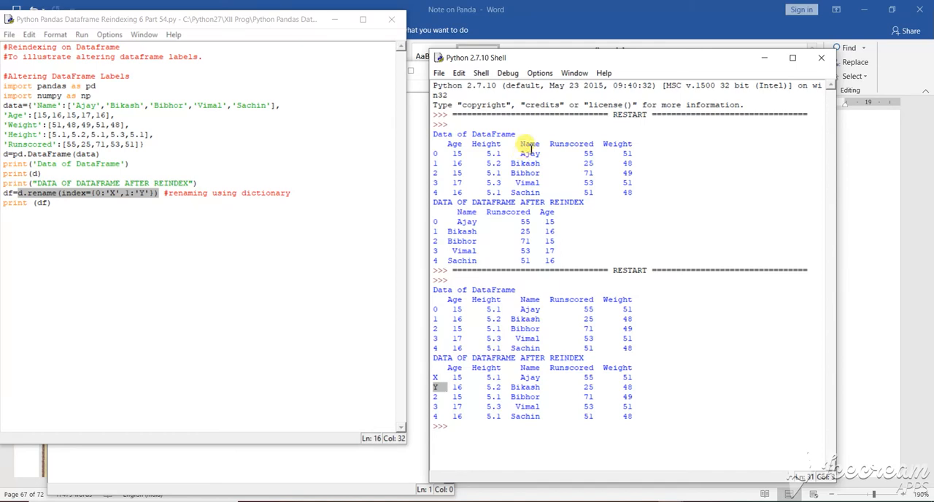
{"action": "mouse_move", "coordinate": [572, 143]}
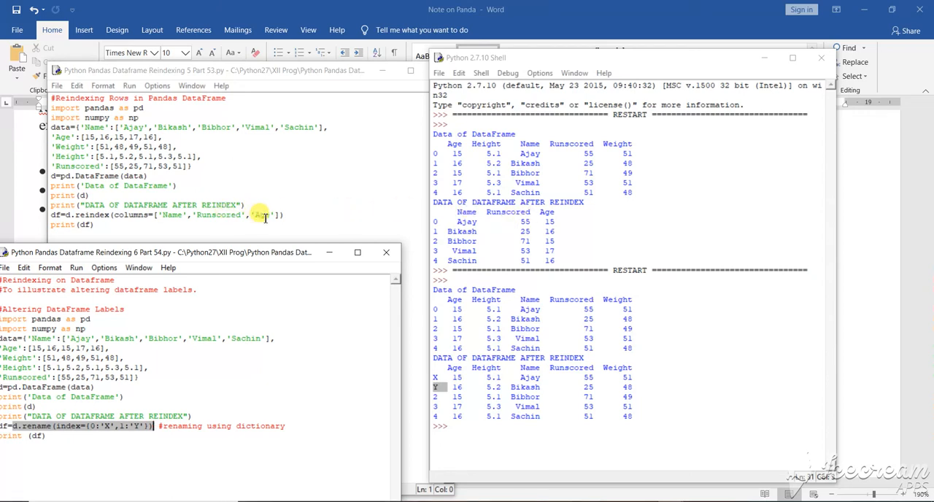
{"action": "mouse_move", "coordinate": [416, 217]}
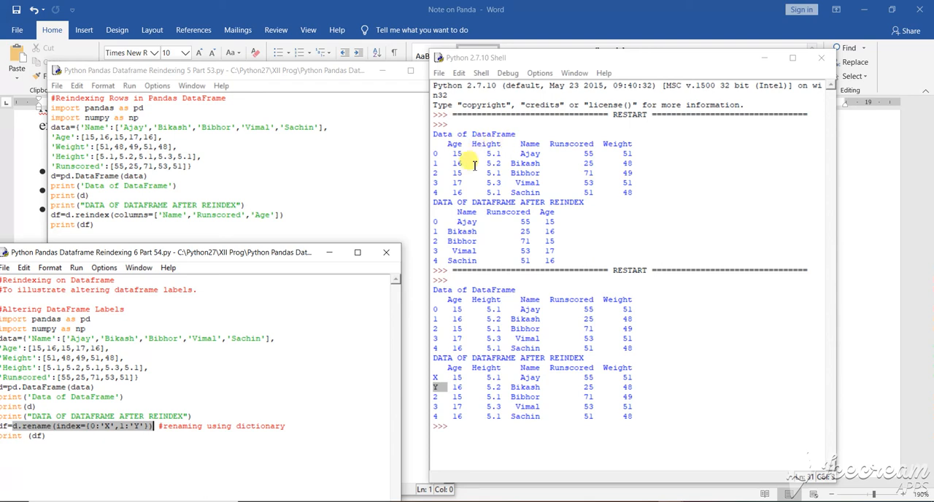
{"action": "mouse_move", "coordinate": [449, 251]}
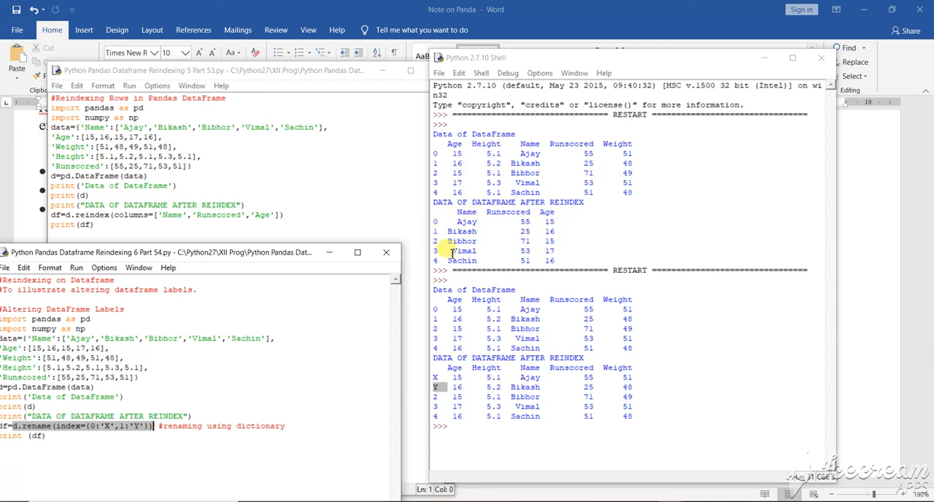
{"action": "mouse_move", "coordinate": [548, 246]}
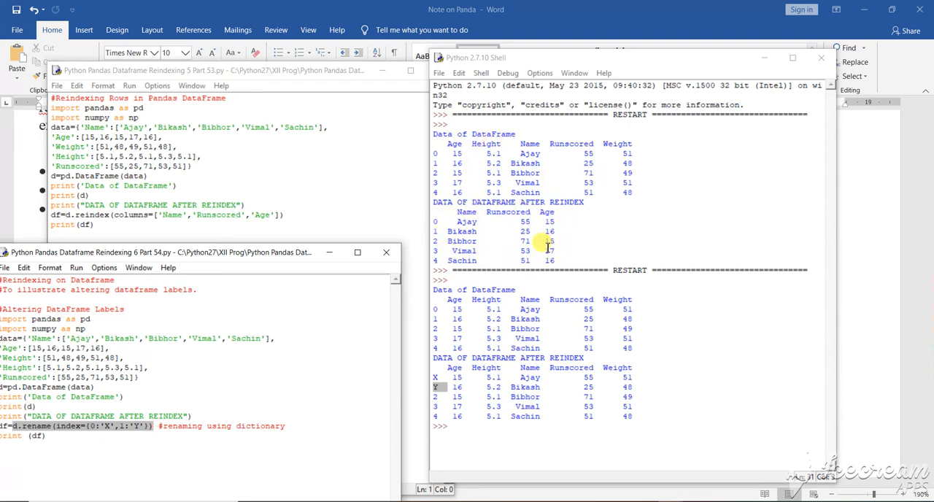
{"action": "mouse_move", "coordinate": [547, 189]}
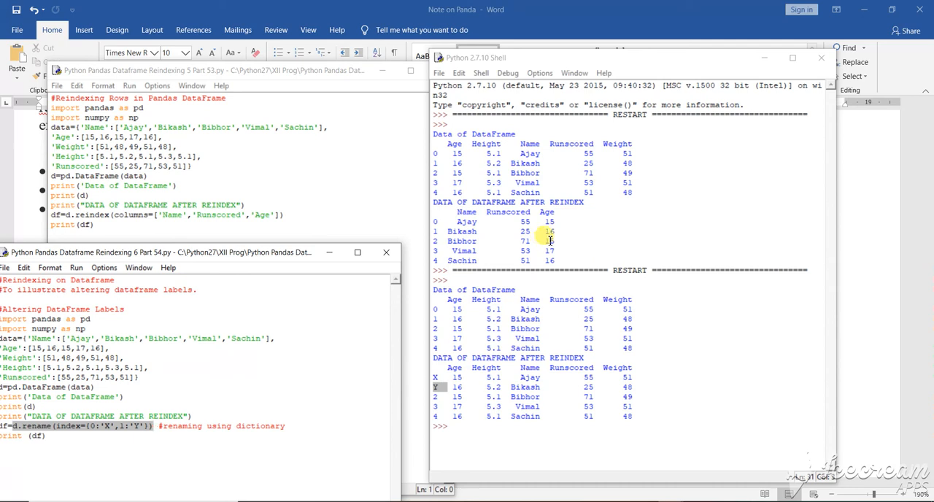
{"action": "mouse_move", "coordinate": [611, 202]}
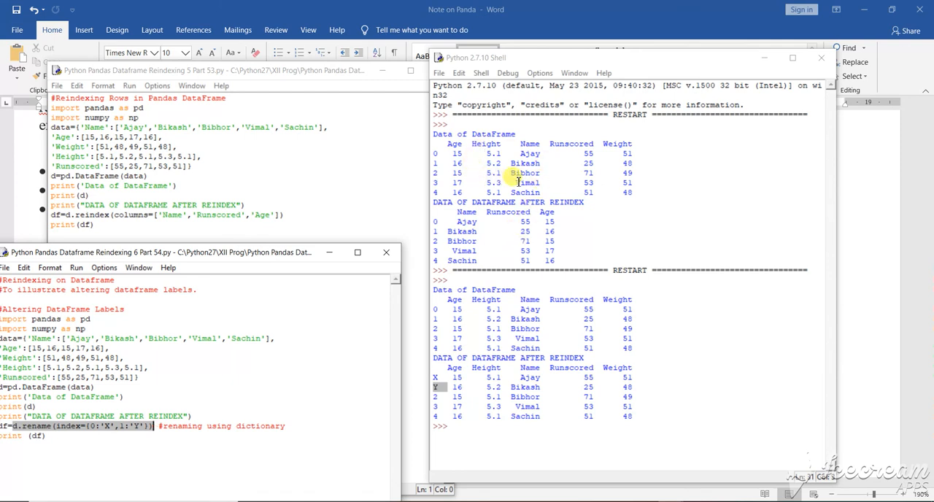
{"action": "mouse_move", "coordinate": [566, 173]}
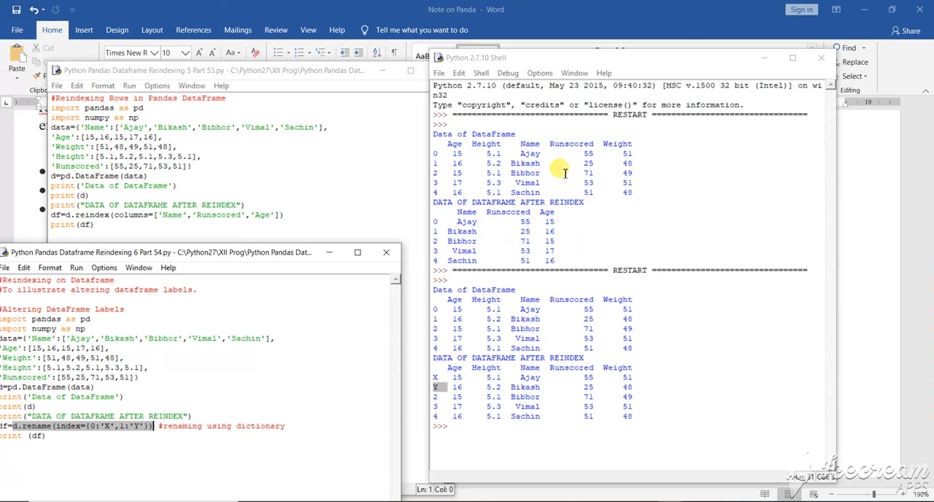
{"action": "mouse_move", "coordinate": [560, 196]}
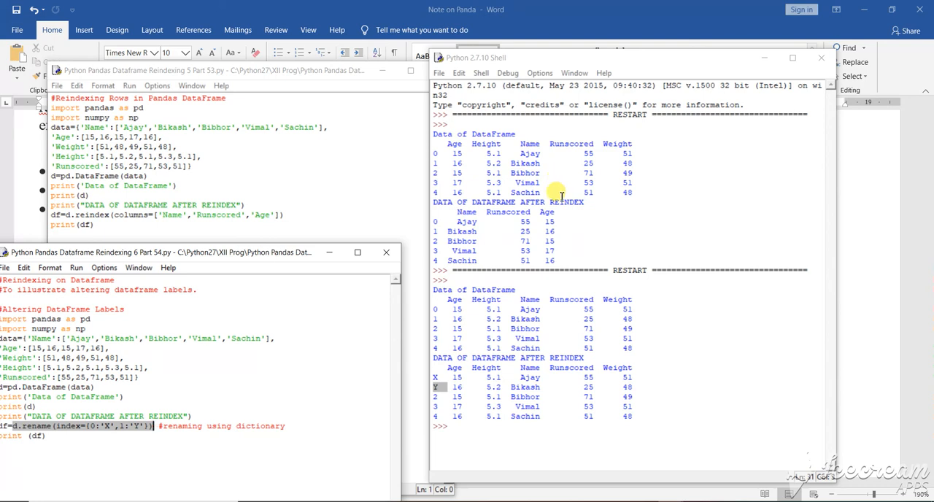